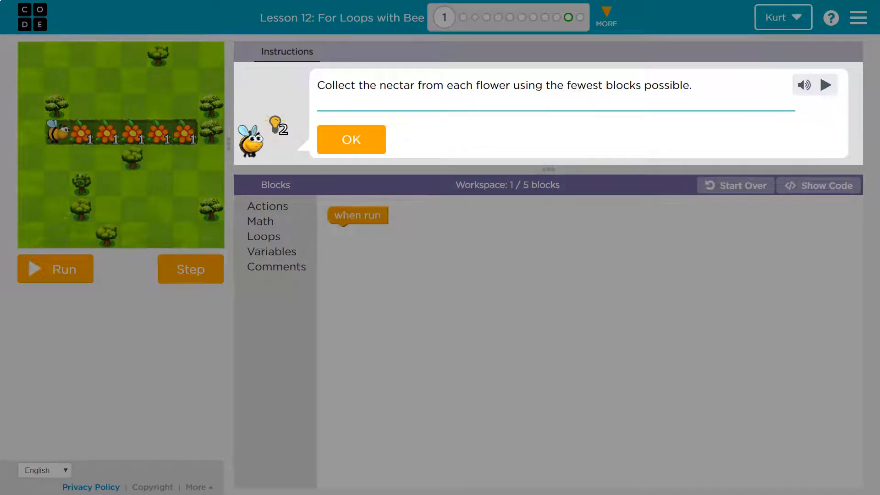
mouse_move(792, 111)
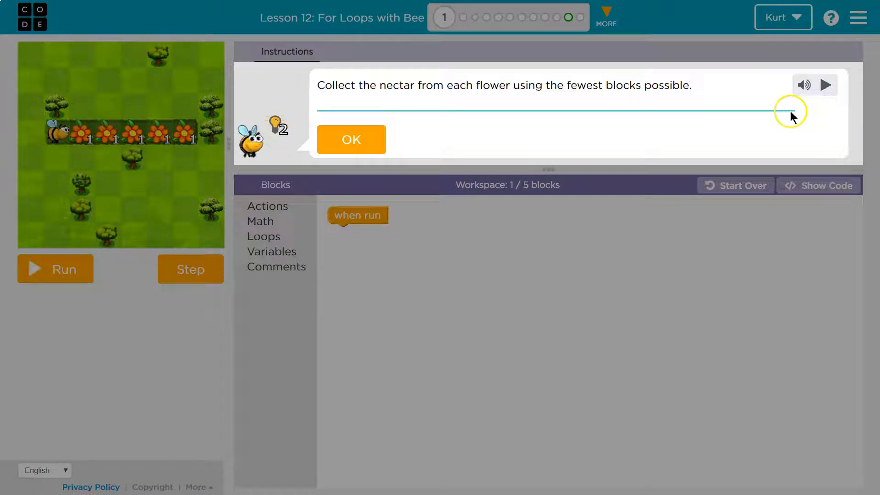
Dismiss the instructions and run the empty when run program to see the nectar hint
left_click(350, 139)
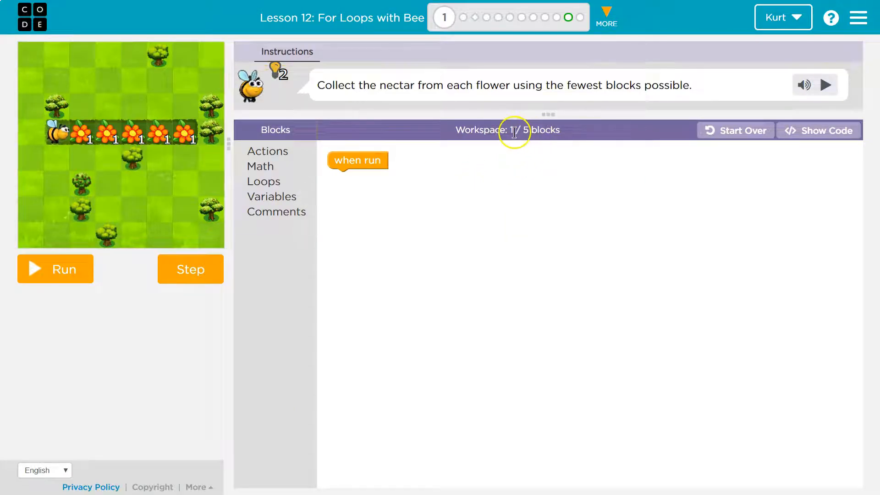
mouse_move(465, 156)
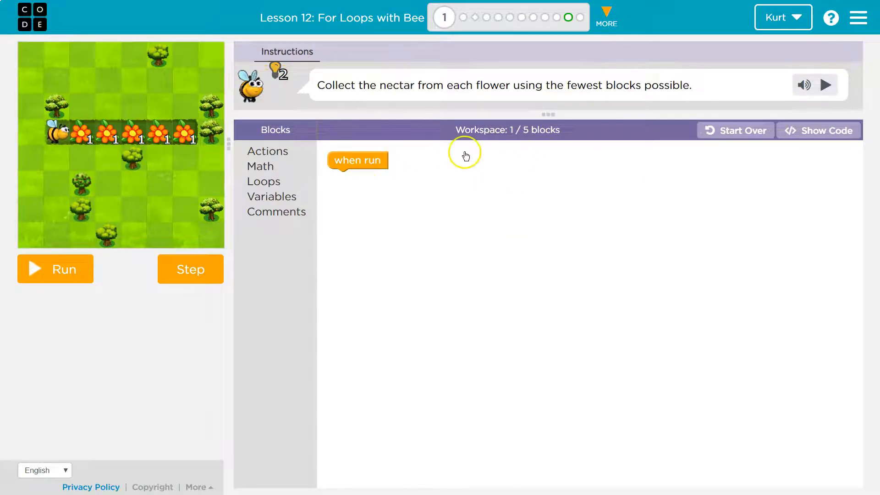
left_click(55, 269)
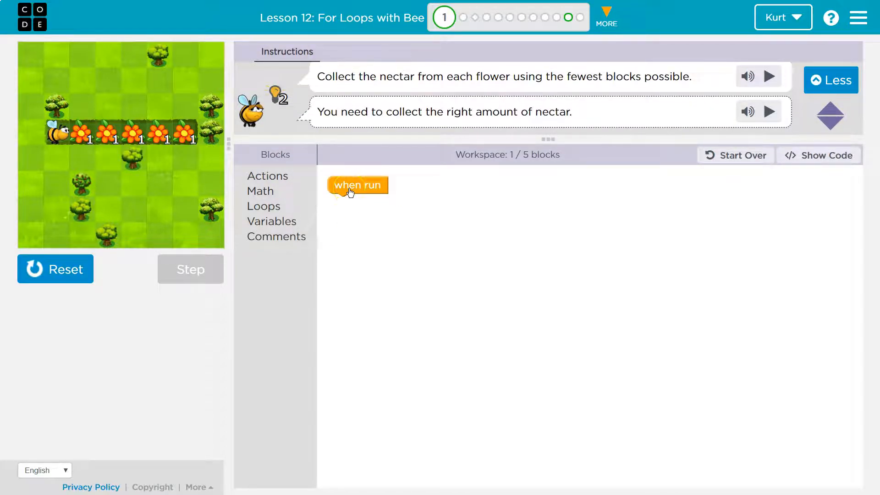
mouse_move(301, 202)
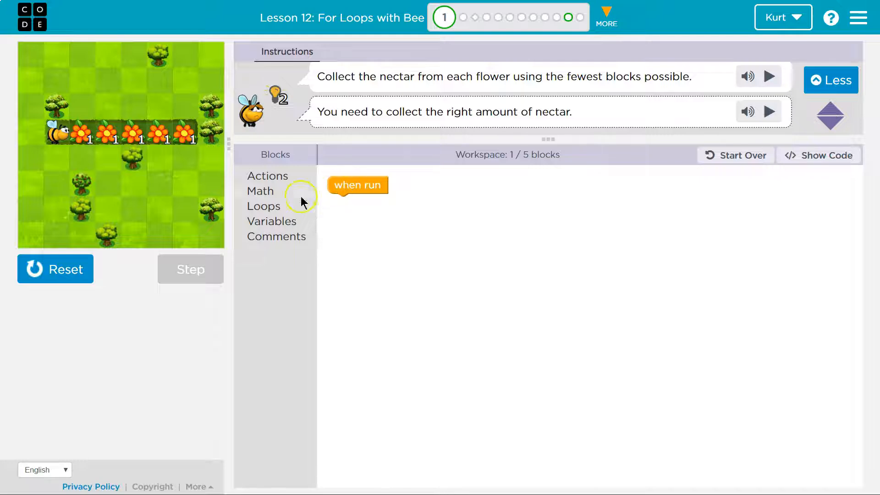
mouse_move(274, 221)
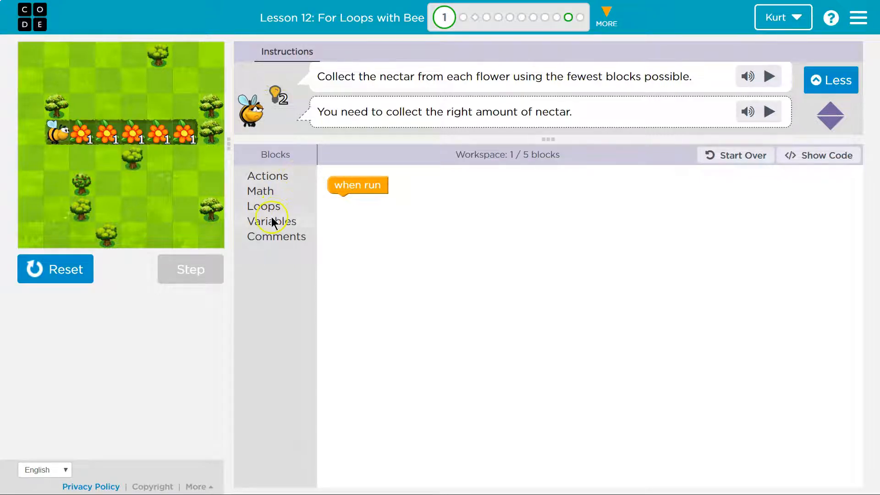
Add move forward and get nectar under when run and run it to collect the first flower
left_click(267, 176)
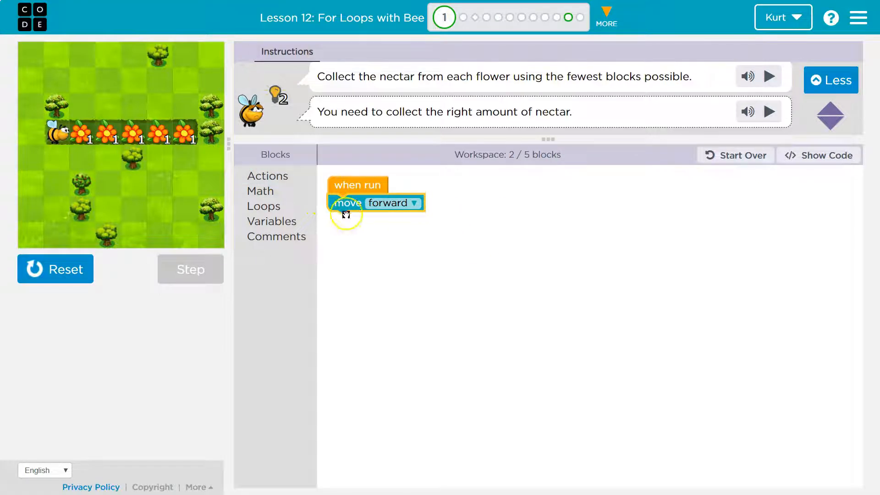
mouse_move(421, 177)
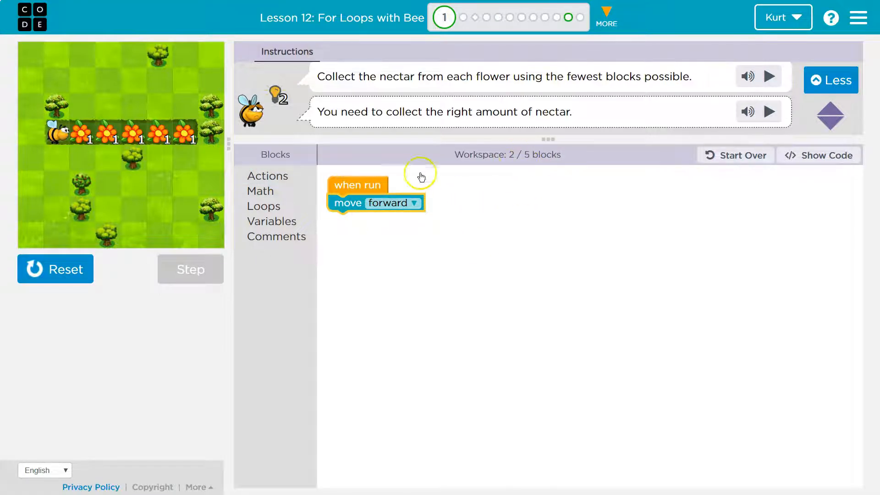
left_click(266, 176)
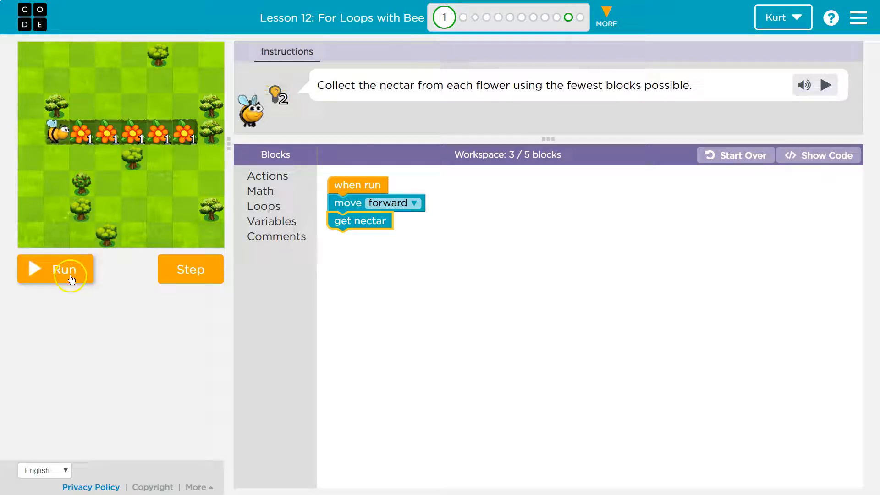
left_click(55, 269)
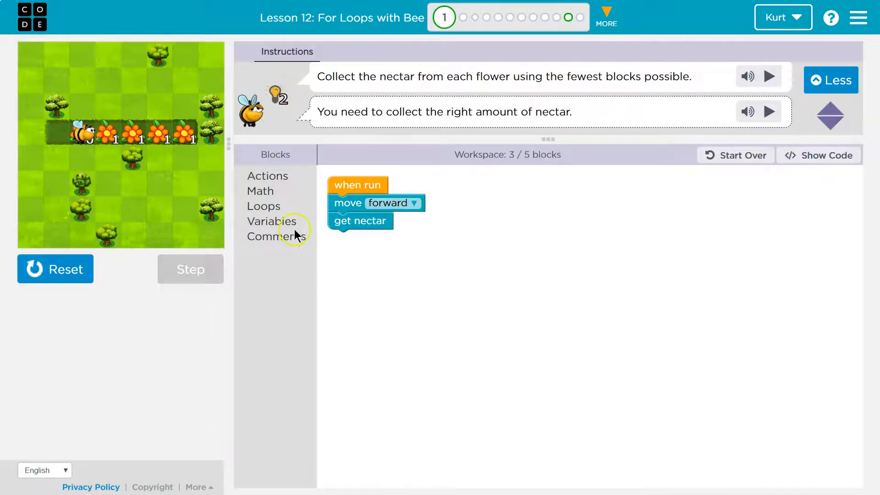
mouse_move(121, 163)
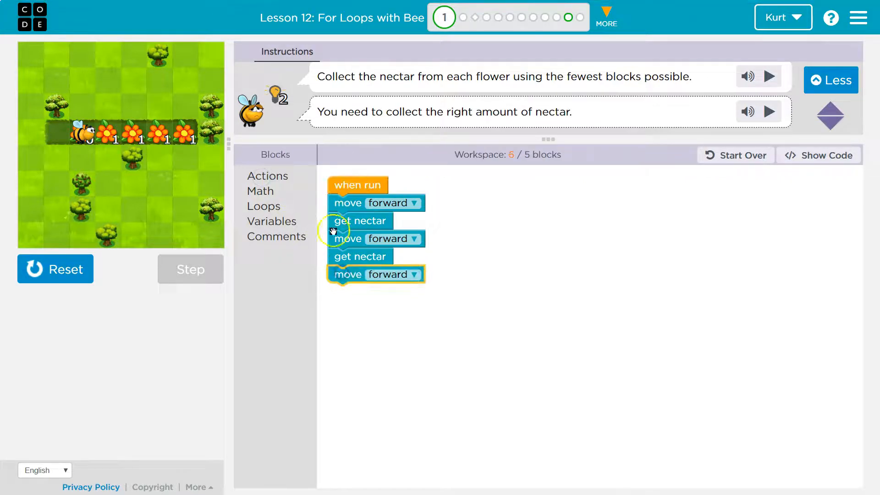
Add the third move-and-nectar pair, run to collect three flowers, then reset the bee
left_click(267, 176)
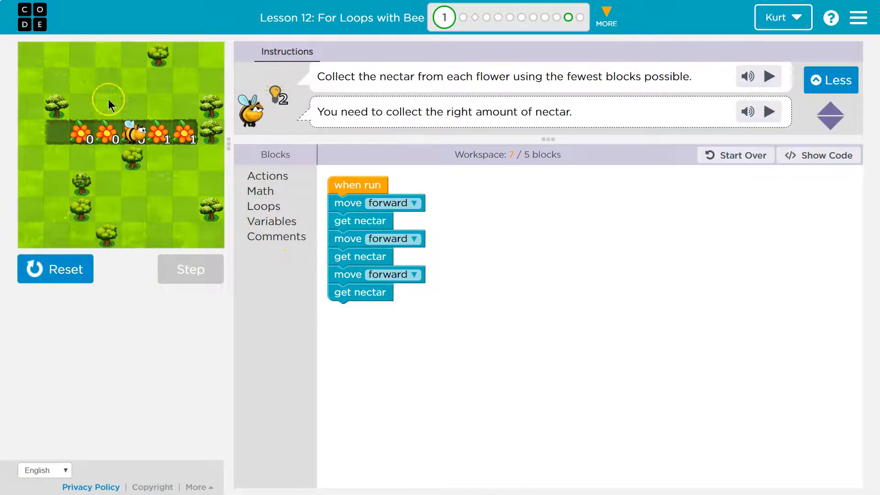
left_click(190, 269)
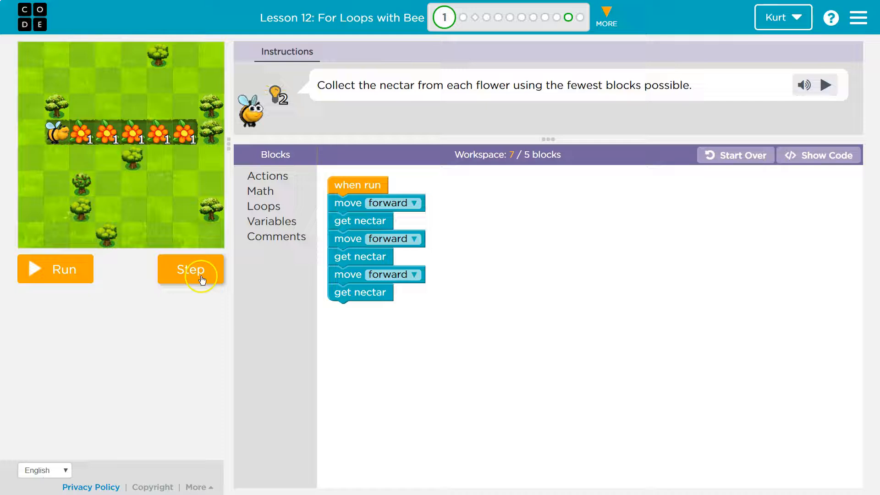
left_click(191, 268)
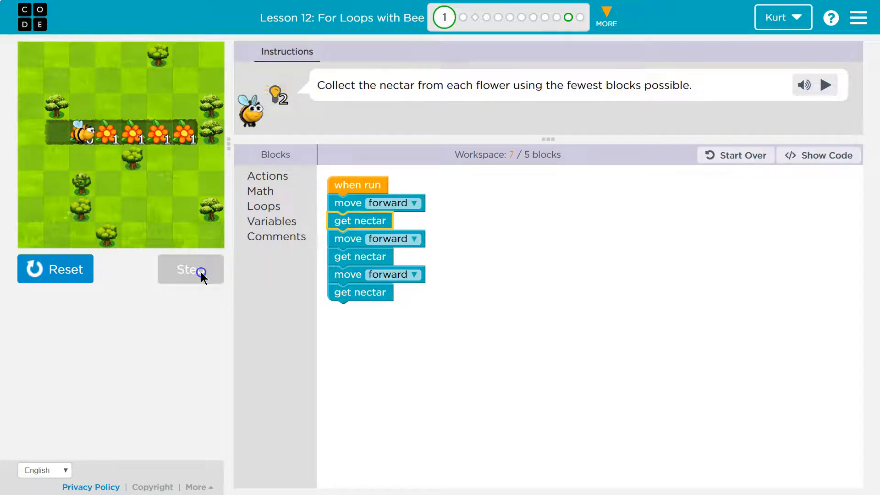
left_click(191, 269)
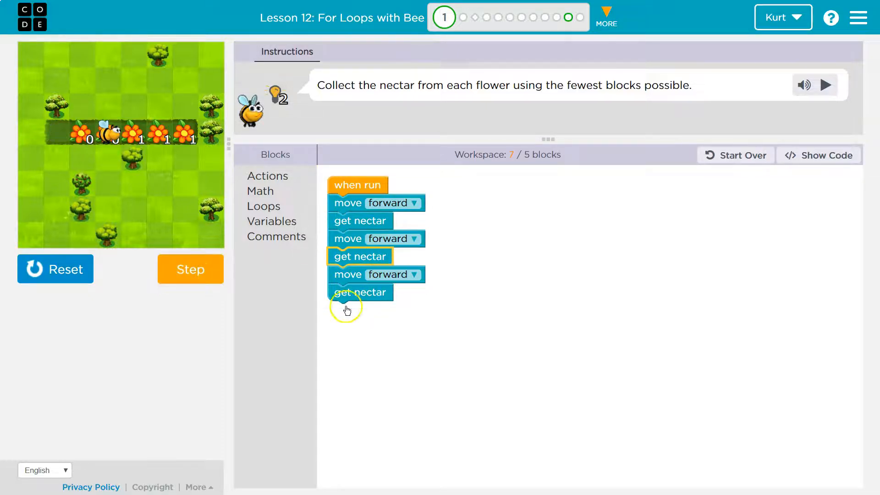
left_click(55, 269)
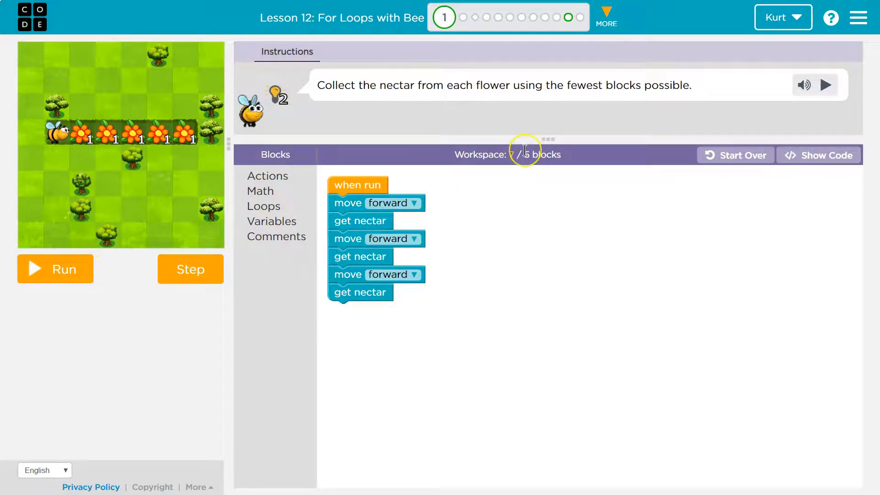
mouse_move(370, 250)
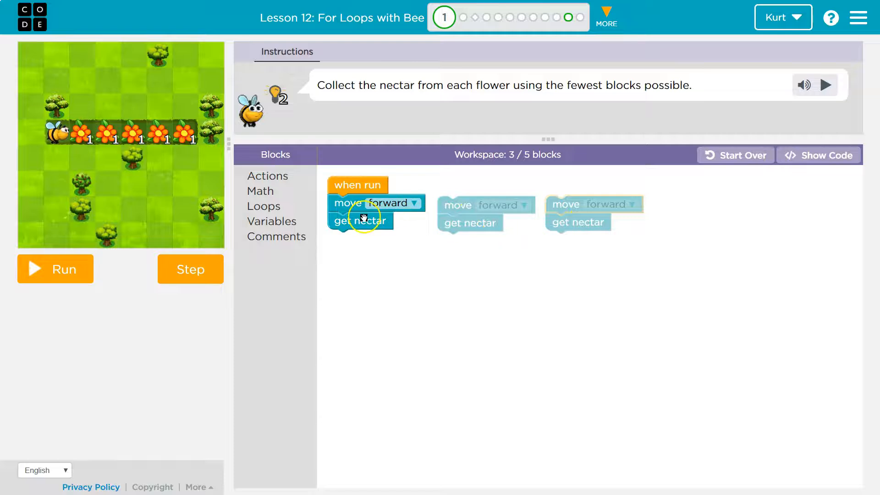
mouse_move(491, 248)
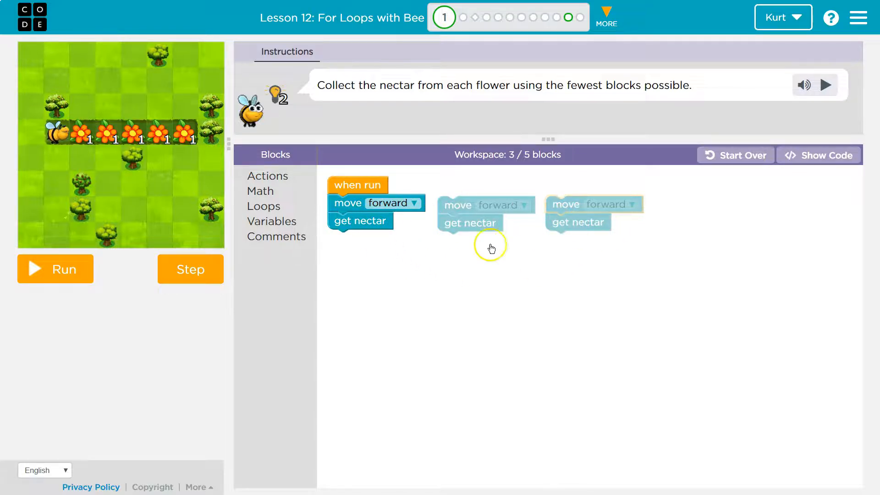
mouse_move(275, 211)
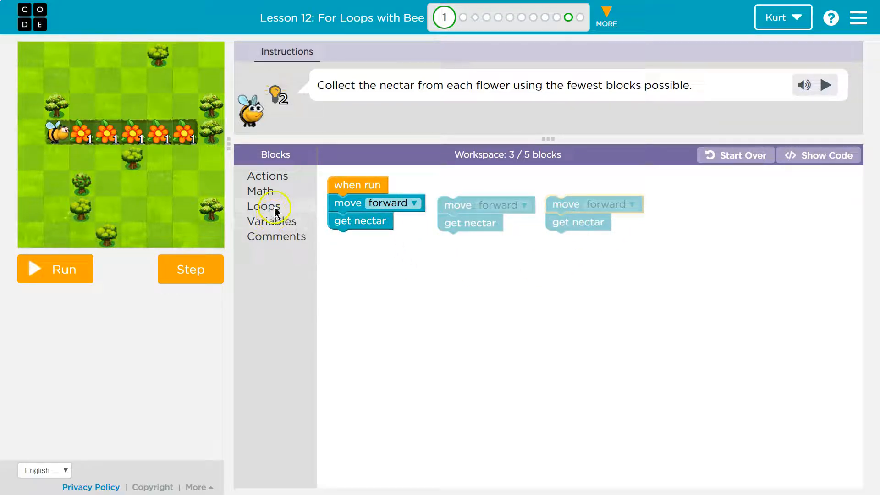
mouse_move(275, 204)
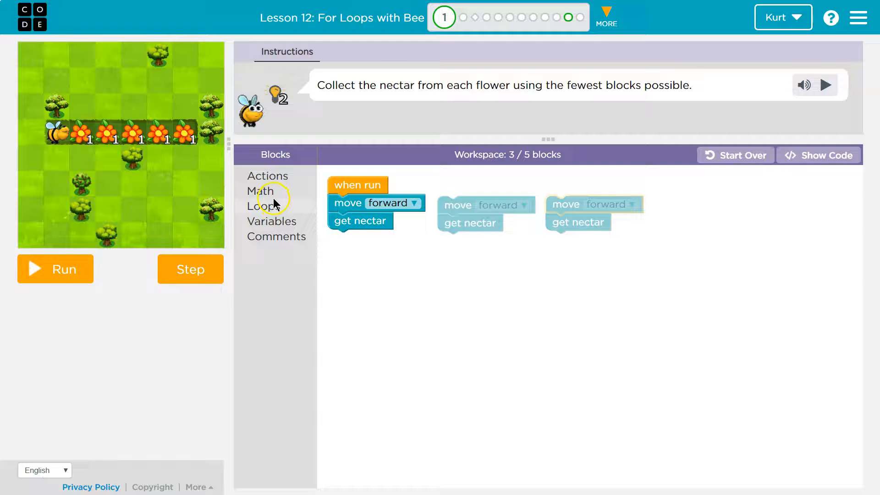
Bring up the Loops blocks to start wrapping the move-and-nectar pair in a repeat
left_click(263, 206)
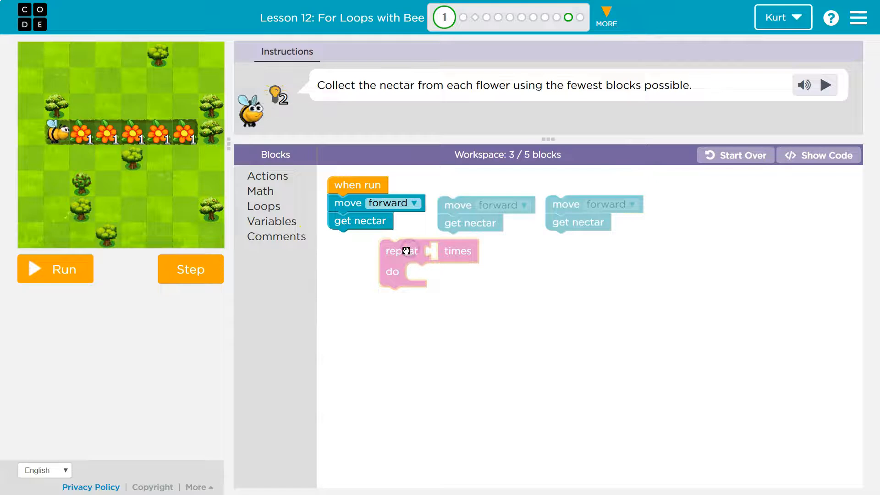
Place a repeat loop under when run around move forward and get nectar, trashing the spare pairs
left_click_drag(401, 251, 356, 206)
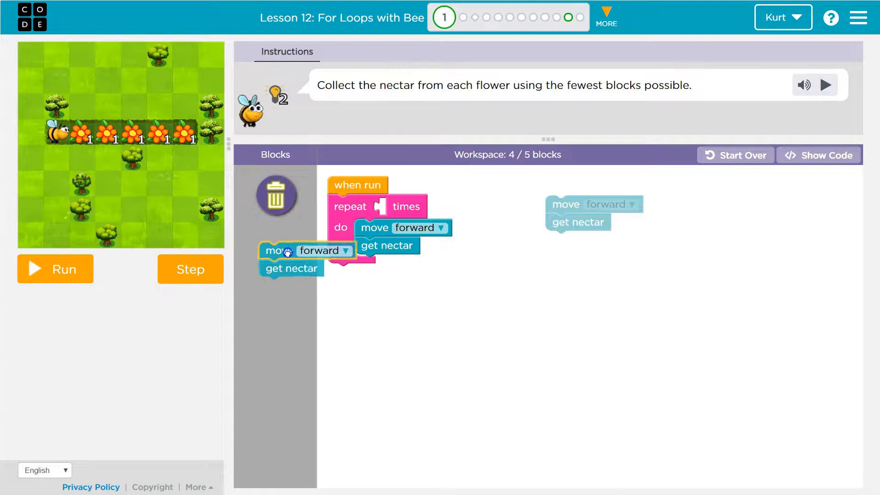
left_click(275, 154)
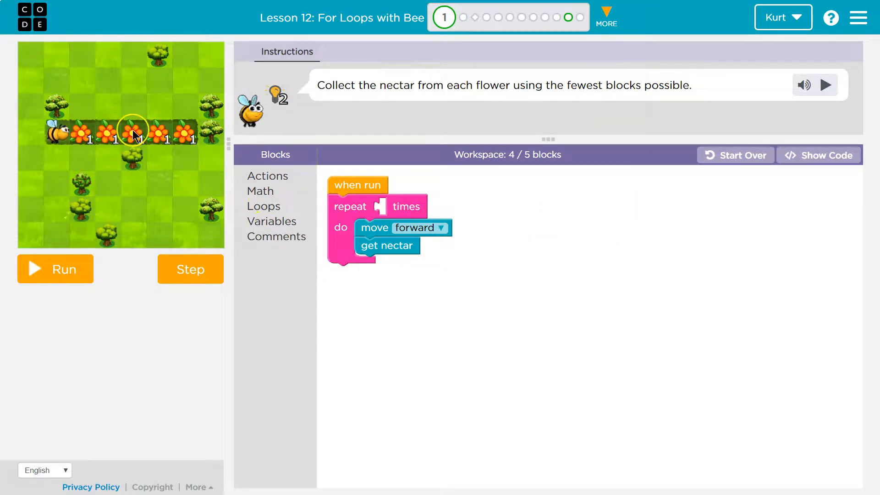
mouse_move(163, 137)
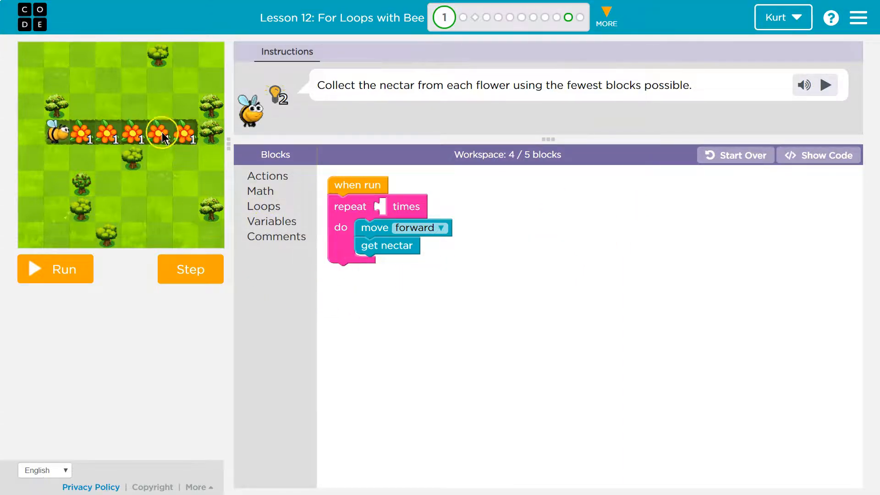
mouse_move(250, 241)
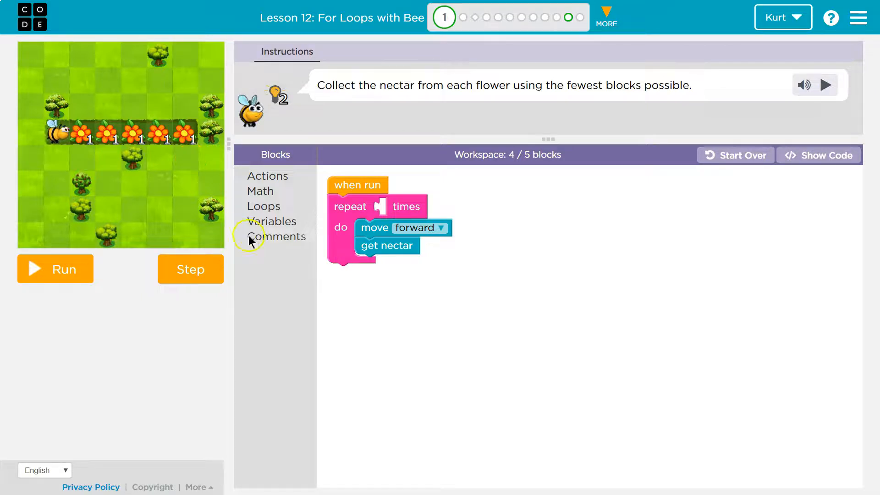
Set the repeat loop count to 5 using a Math number block, reaching 5 of 5 blocks
left_click(272, 221)
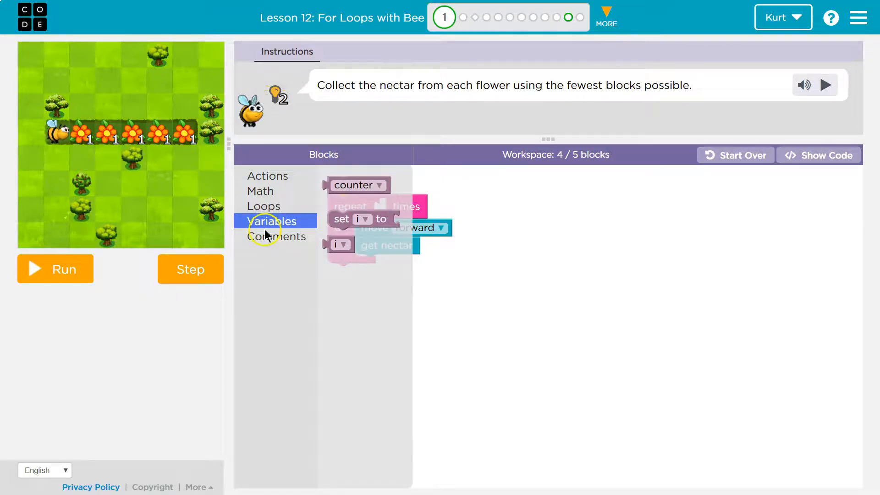
mouse_move(336, 246)
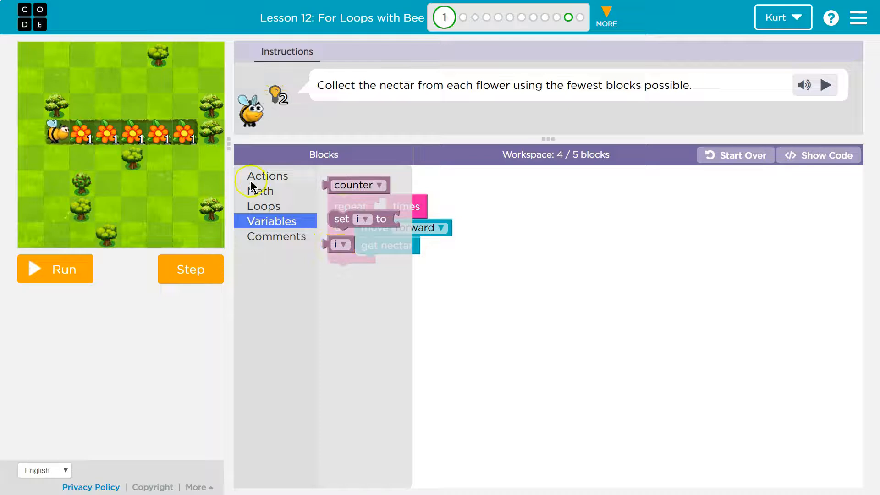
left_click(261, 191)
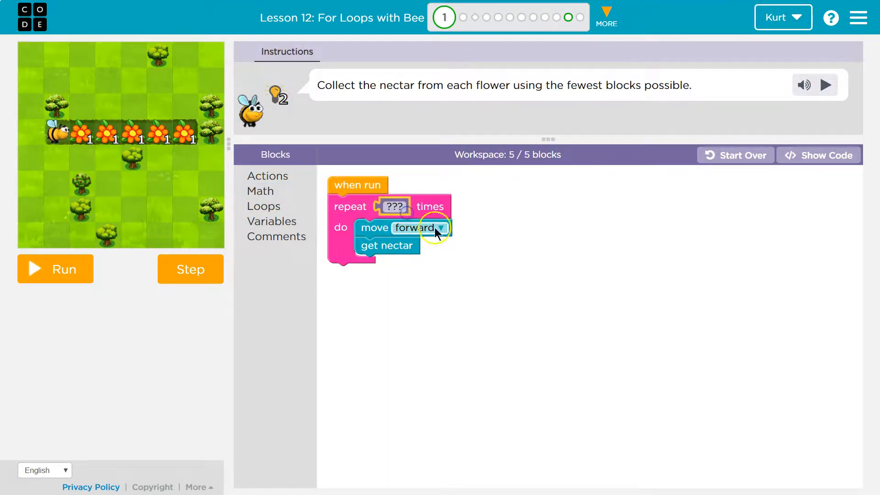
left_click(394, 206)
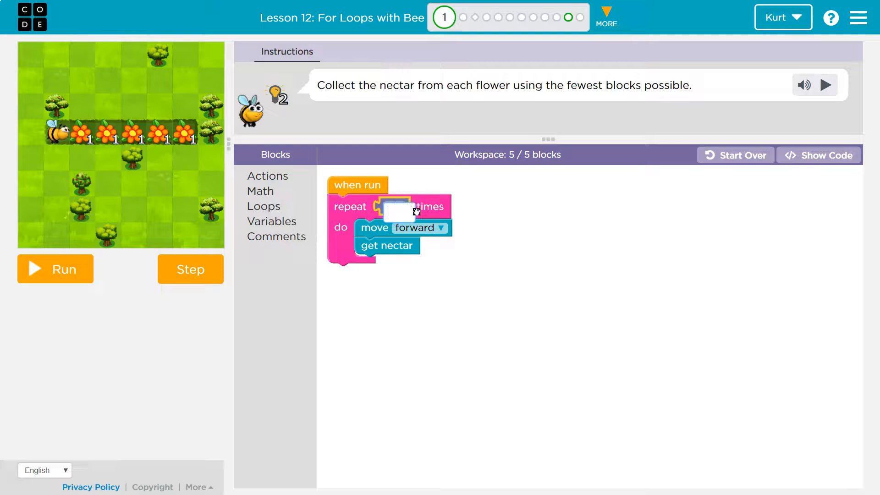
type("5")
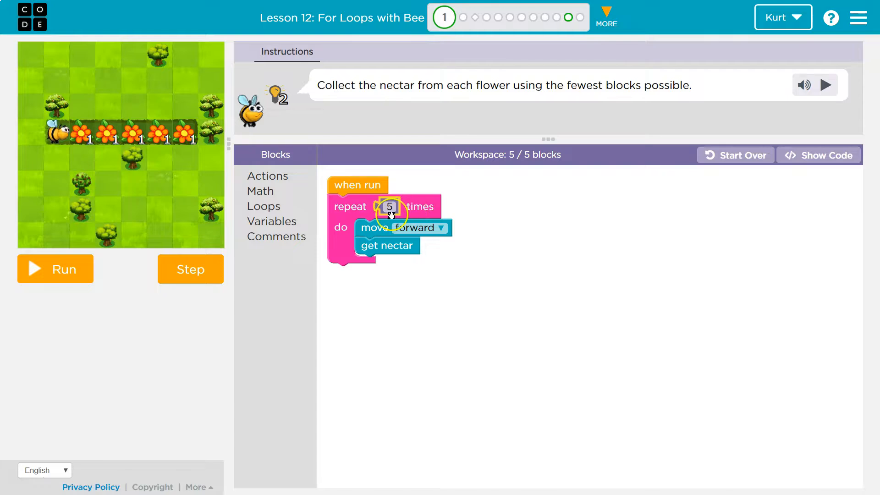
mouse_move(355, 216)
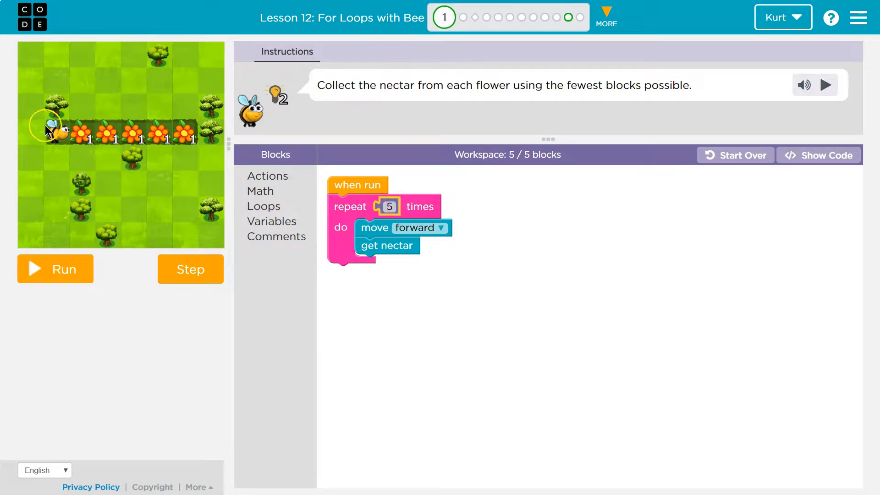
Step through the loop until the bee collects nectar from all five flowers
left_click(190, 269)
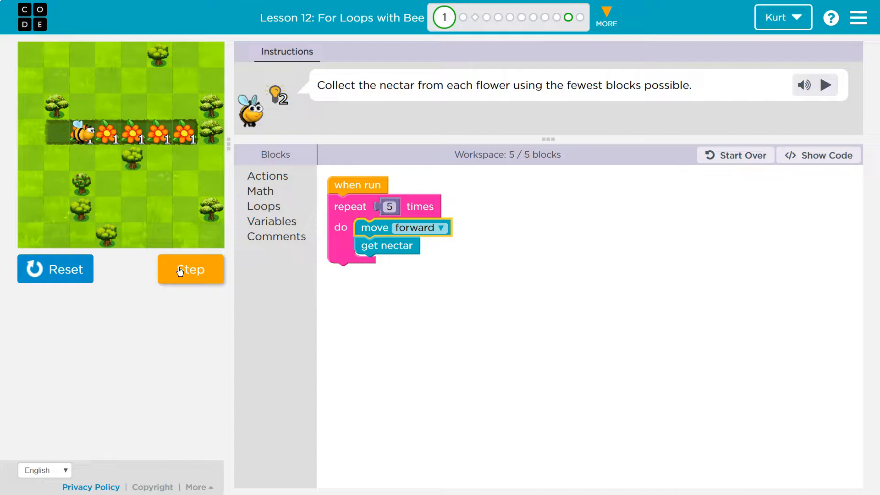
left_click(190, 269)
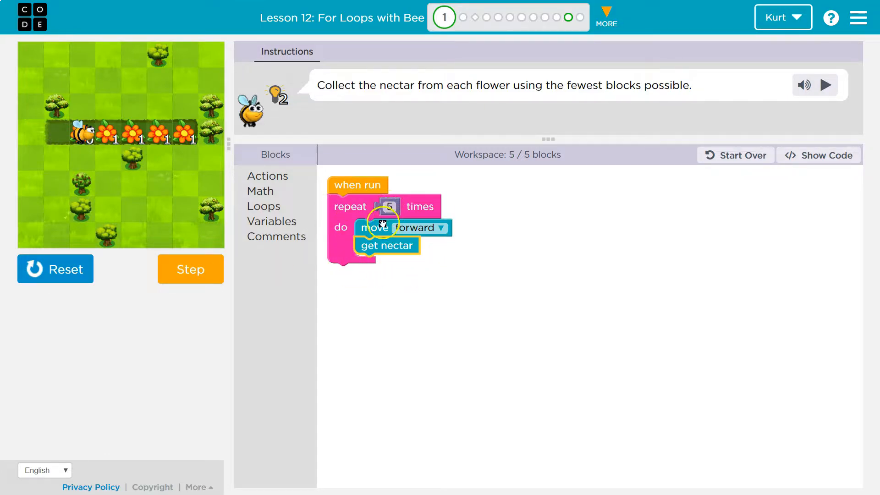
left_click(191, 268)
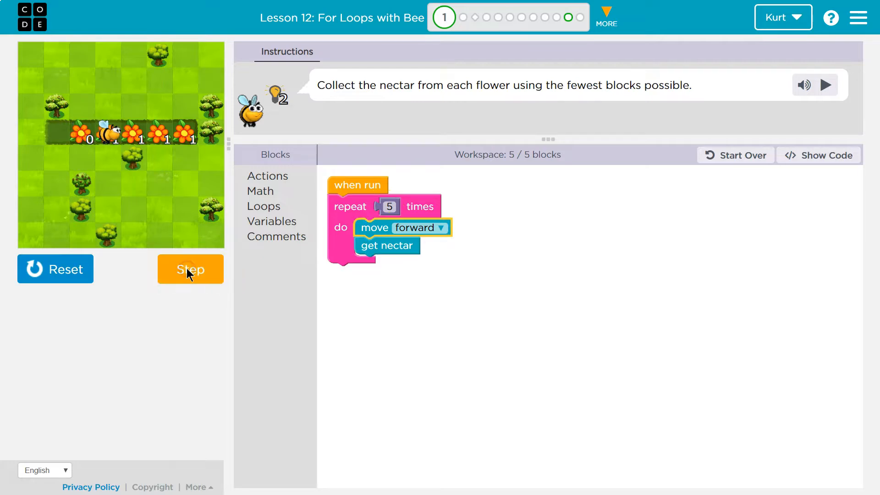
left_click(190, 268)
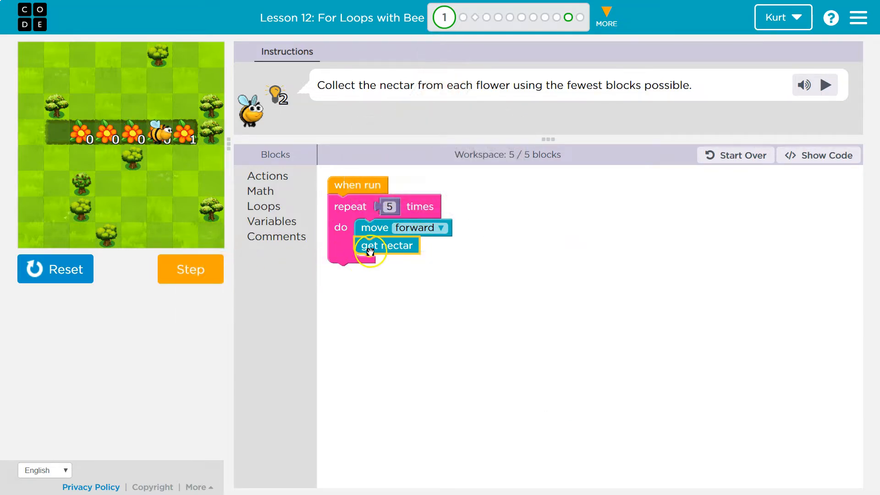
left_click(190, 269)
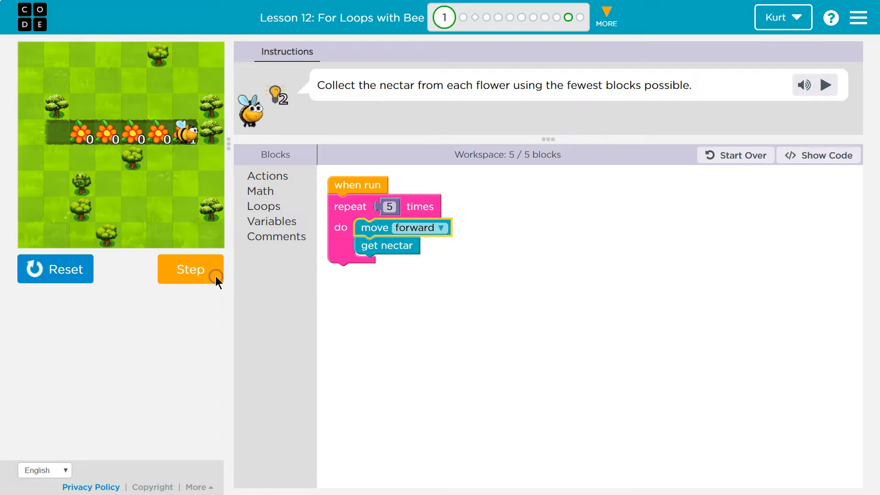
left_click(190, 269)
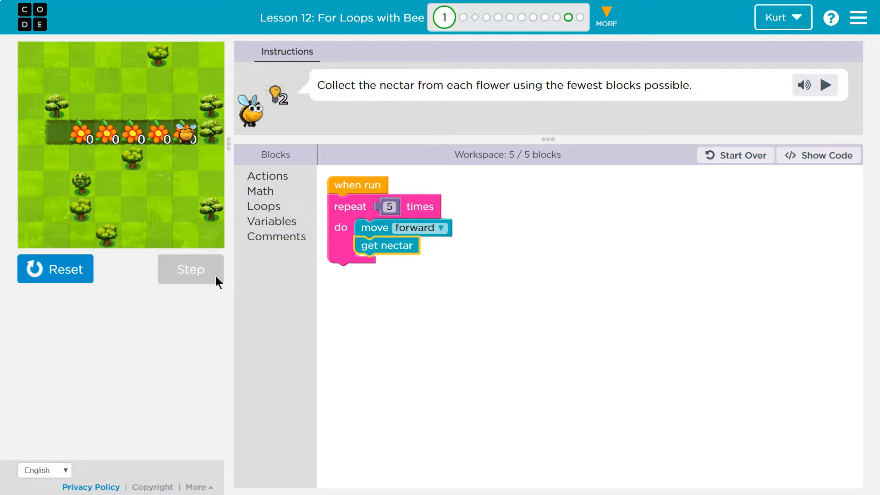